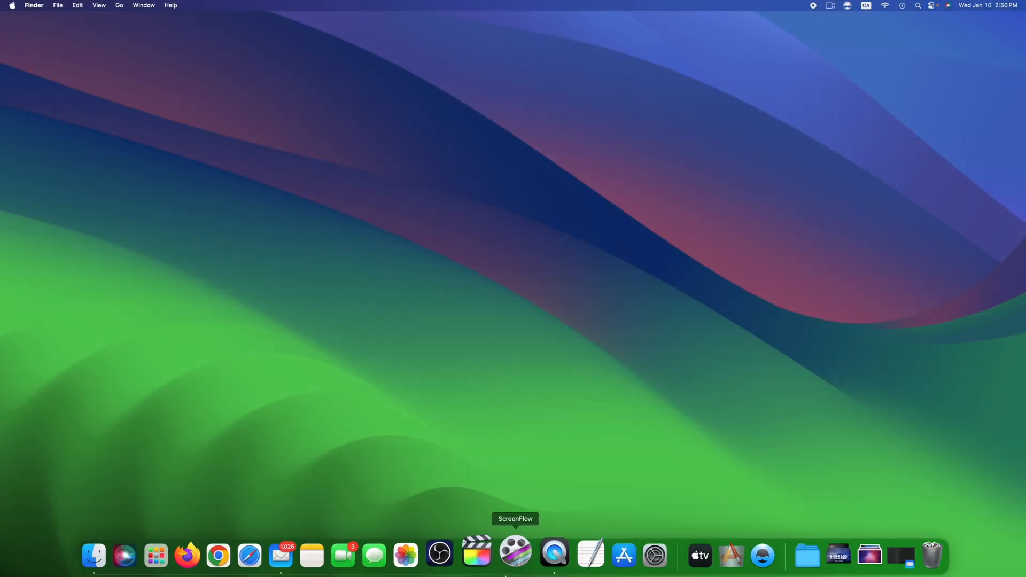
pyautogui.moveTo(271, 566)
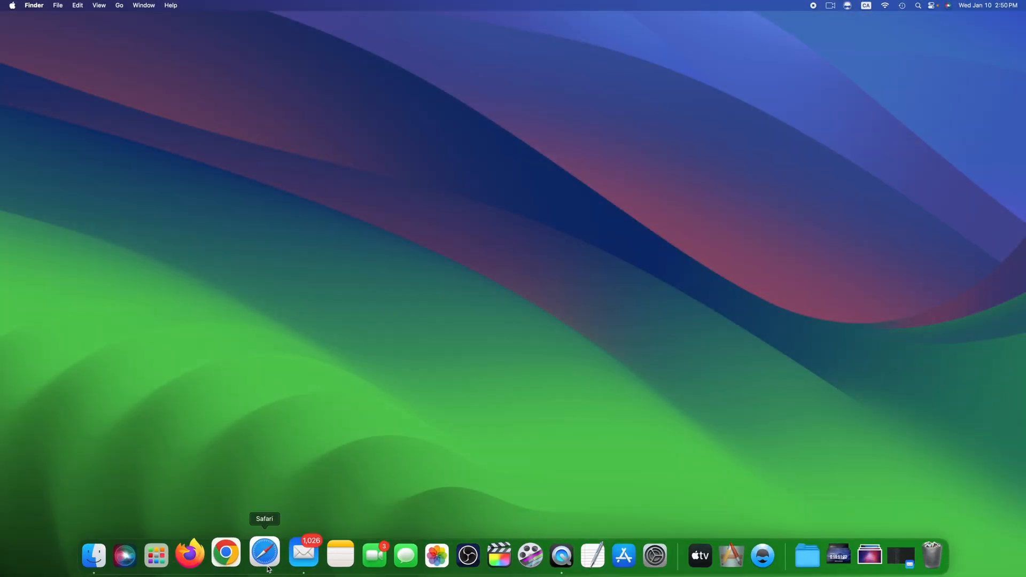
# Step: Launch Safari from the Dock to reach the Google results for "obs"
pyautogui.click(264, 560)
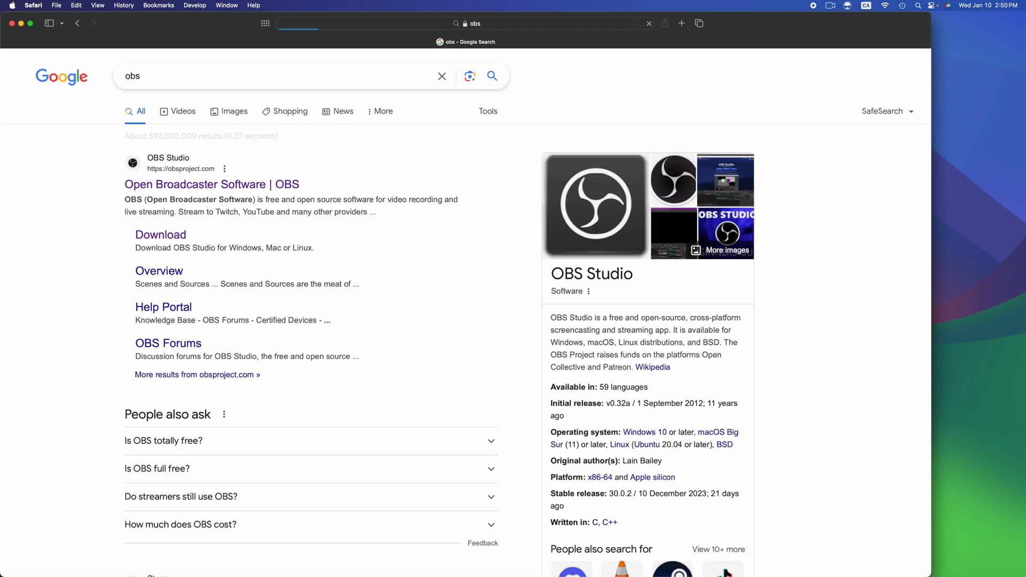
# Step: From obsproject.com, download the macOS (Apple Silicon) build of OBS Studio
pyautogui.click(212, 183)
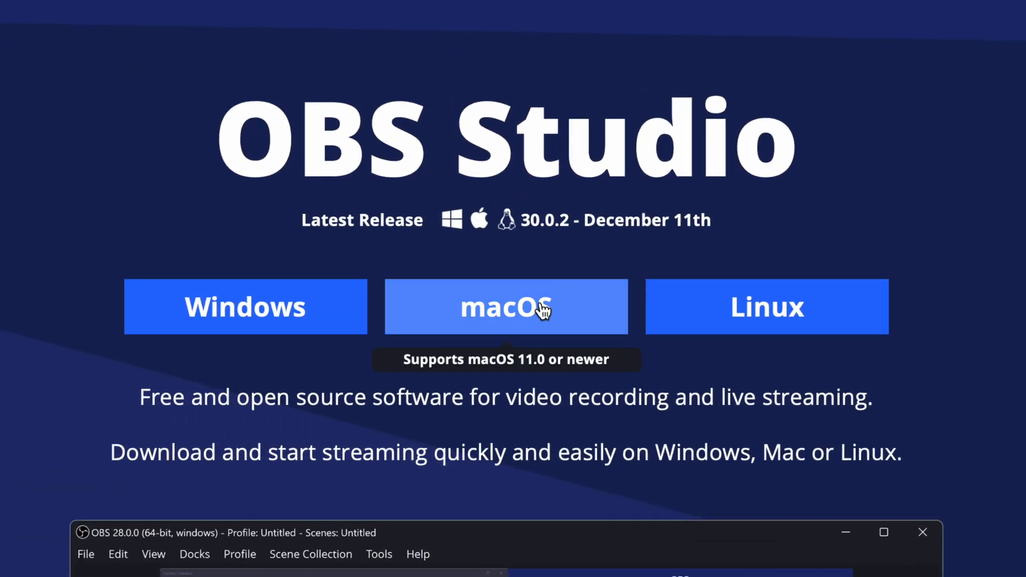
pyautogui.click(532, 308)
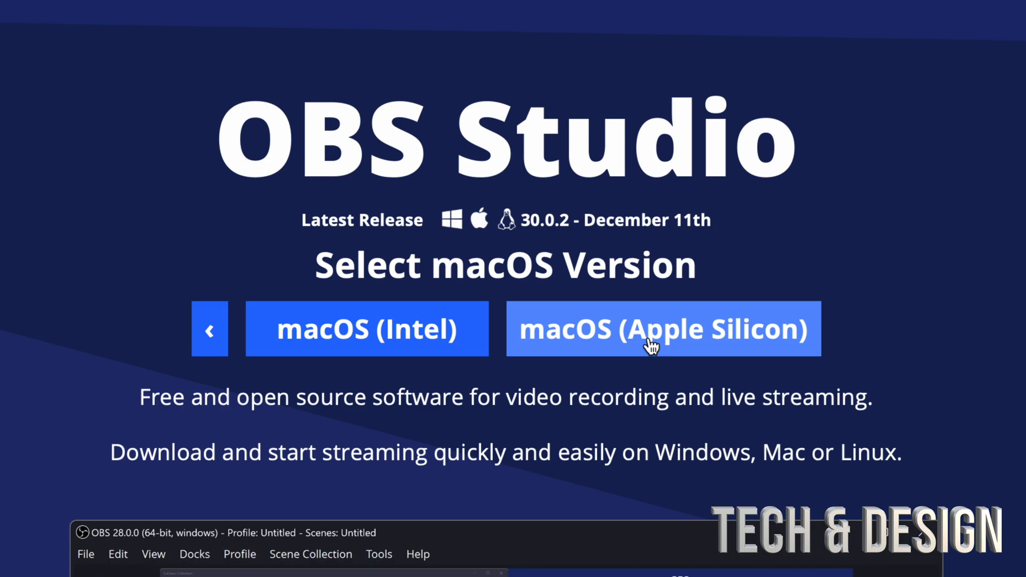
pyautogui.moveTo(658, 340)
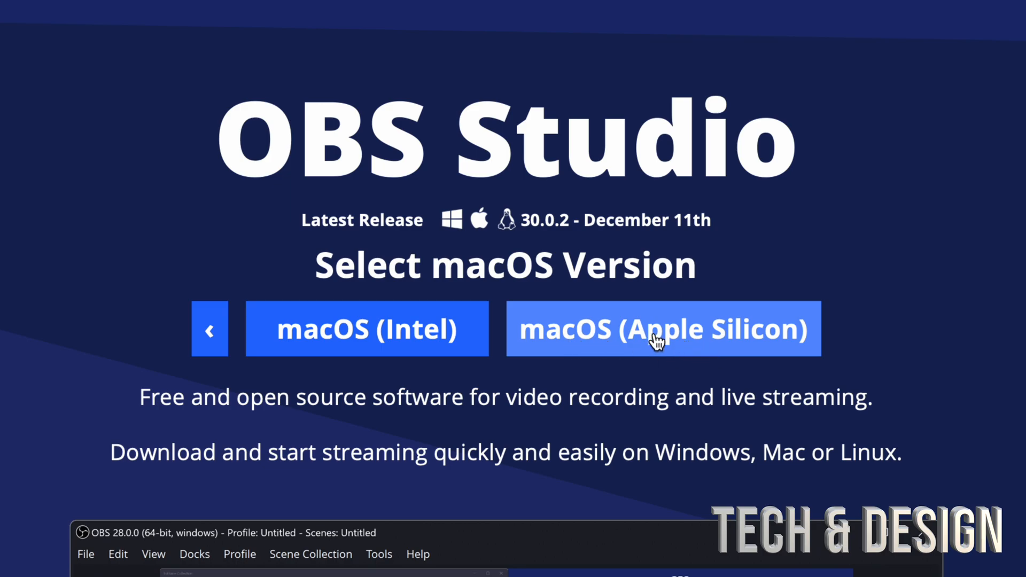
pyautogui.click(657, 329)
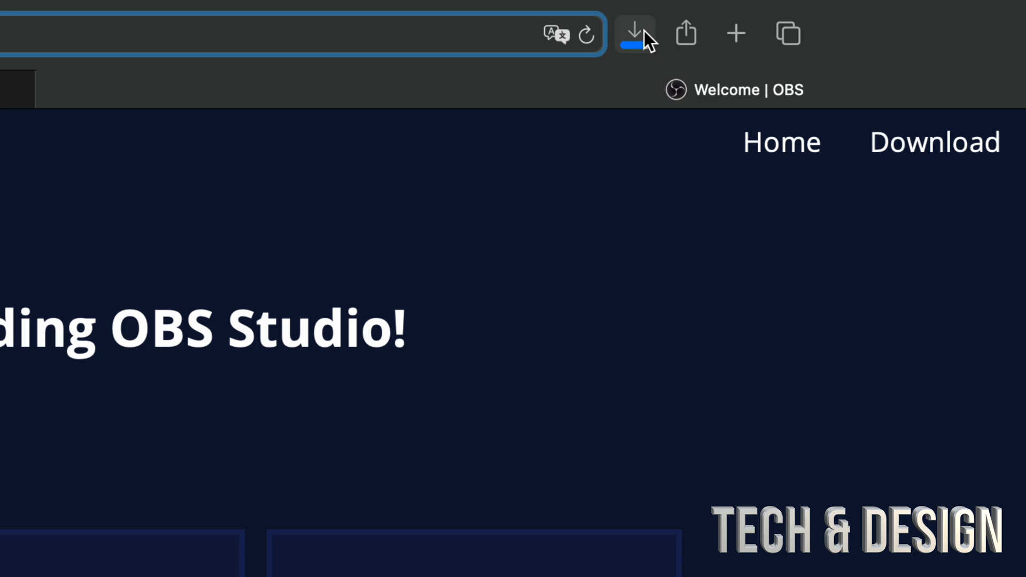
# Step: Mount the downloaded OBS .dmg and copy OBS into Applications, replacing the existing app
pyautogui.click(632, 33)
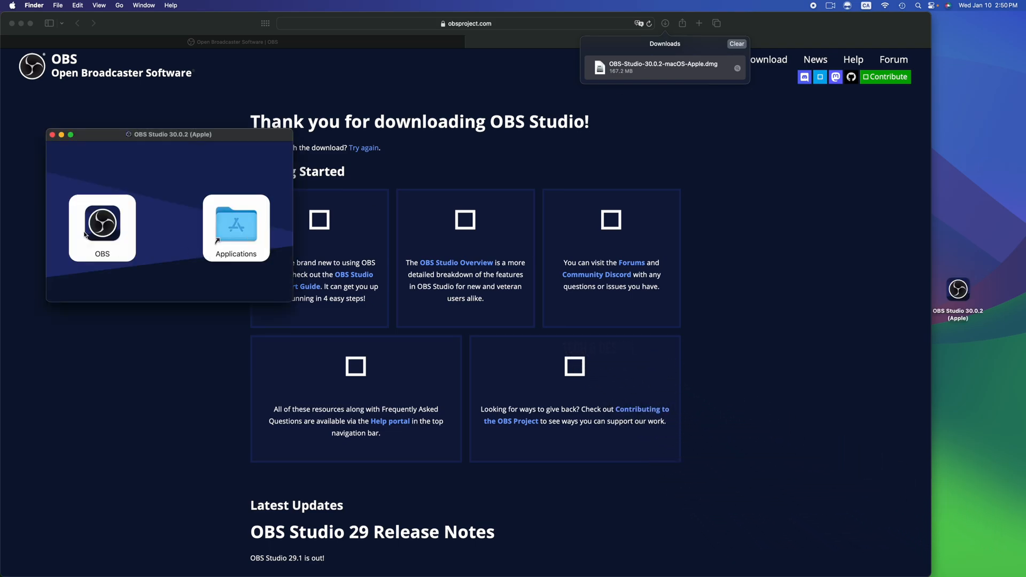
pyautogui.moveTo(102, 222); pyautogui.dragTo(235, 227)
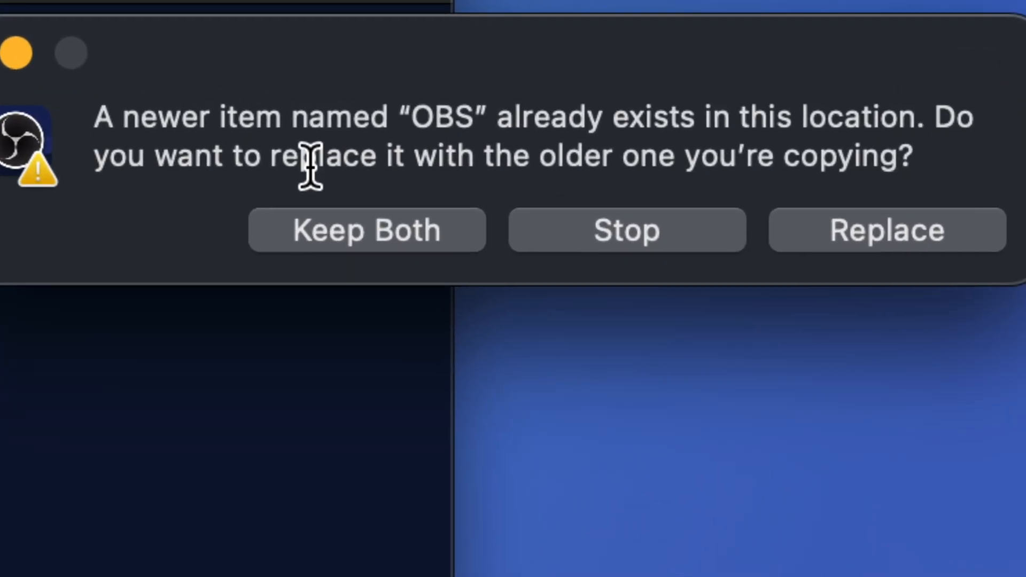
pyautogui.moveTo(763, 203)
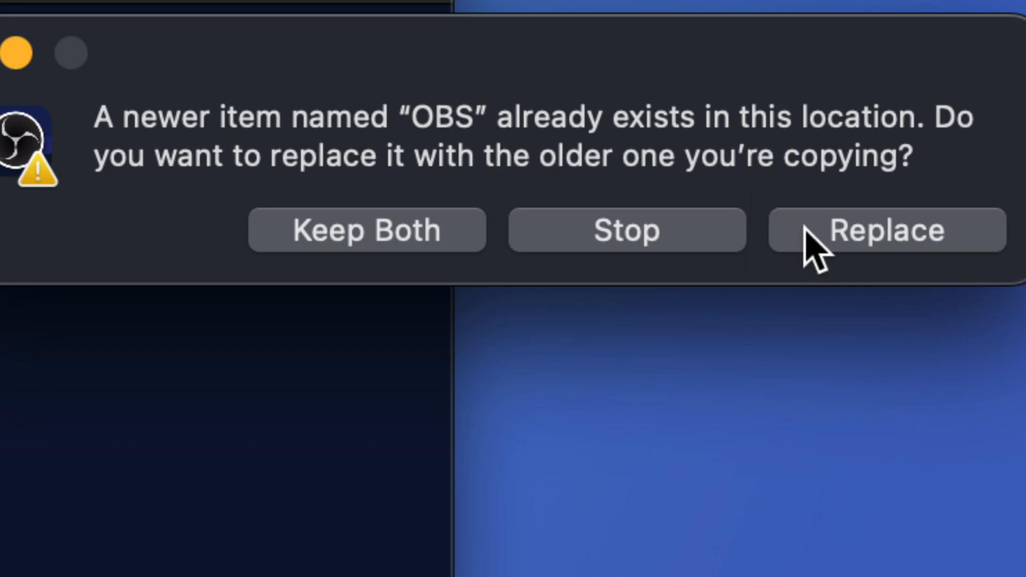
pyautogui.click(888, 230)
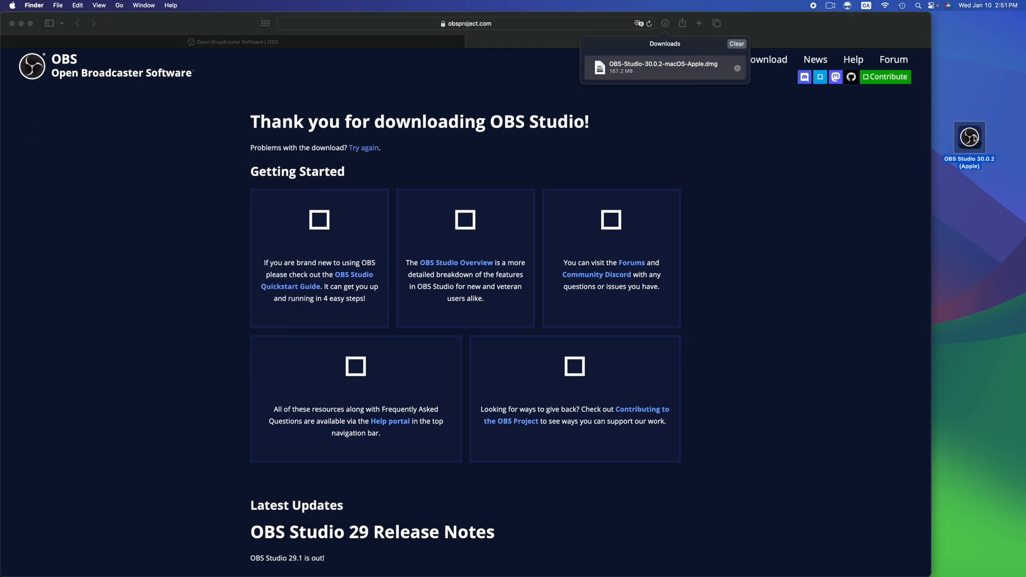
# Step: Eject the OBS disk image, launch OBS from Applications and allow microphone access
pyautogui.rightClick(972, 137)
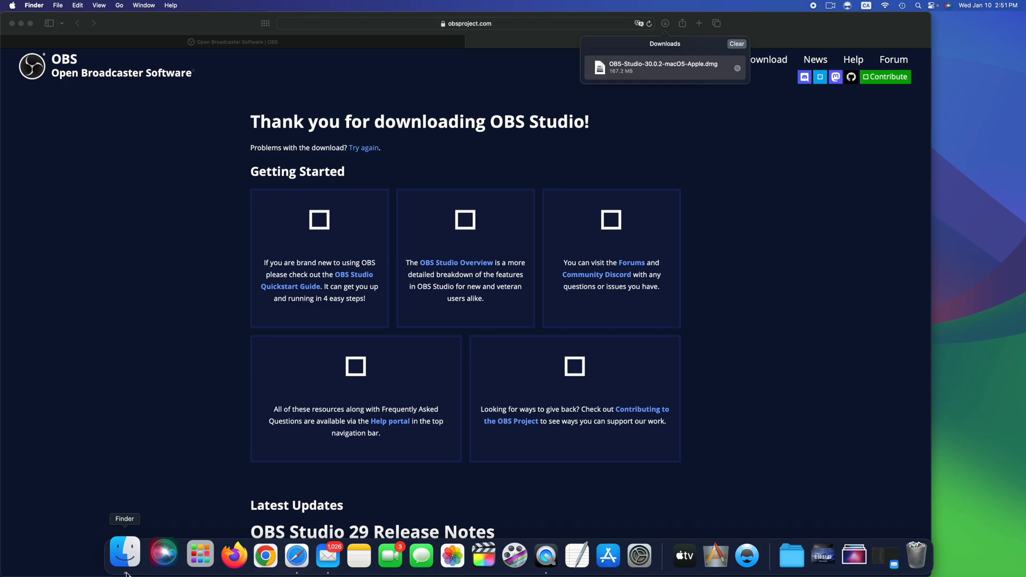
pyautogui.click(124, 554)
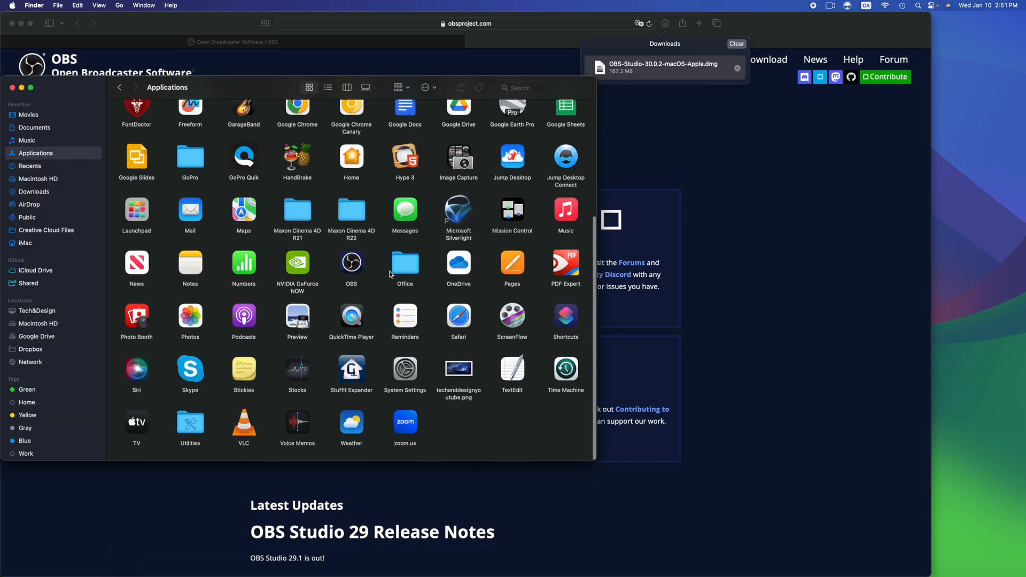
pyautogui.scroll(3)
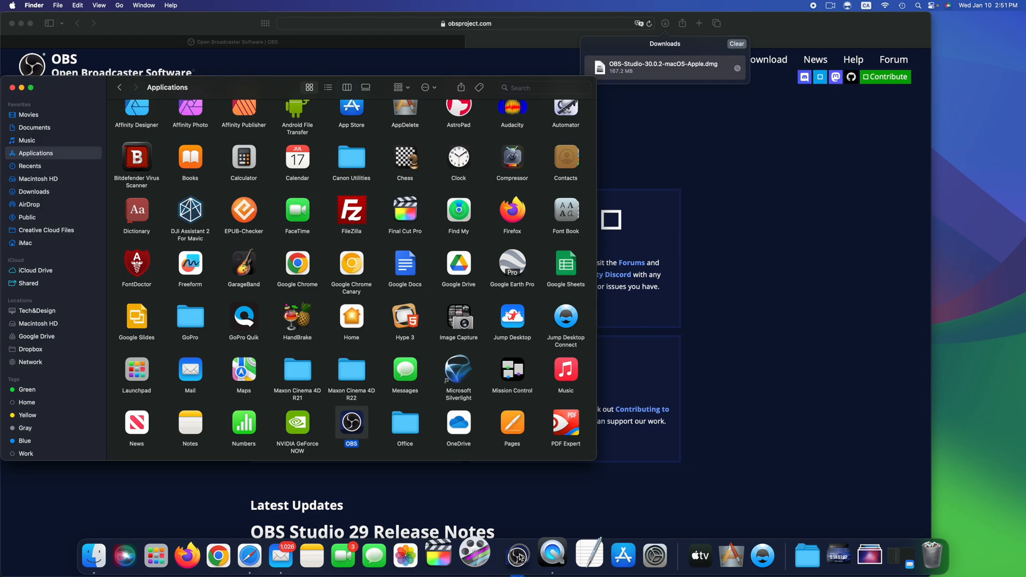
pyautogui.moveTo(513, 556)
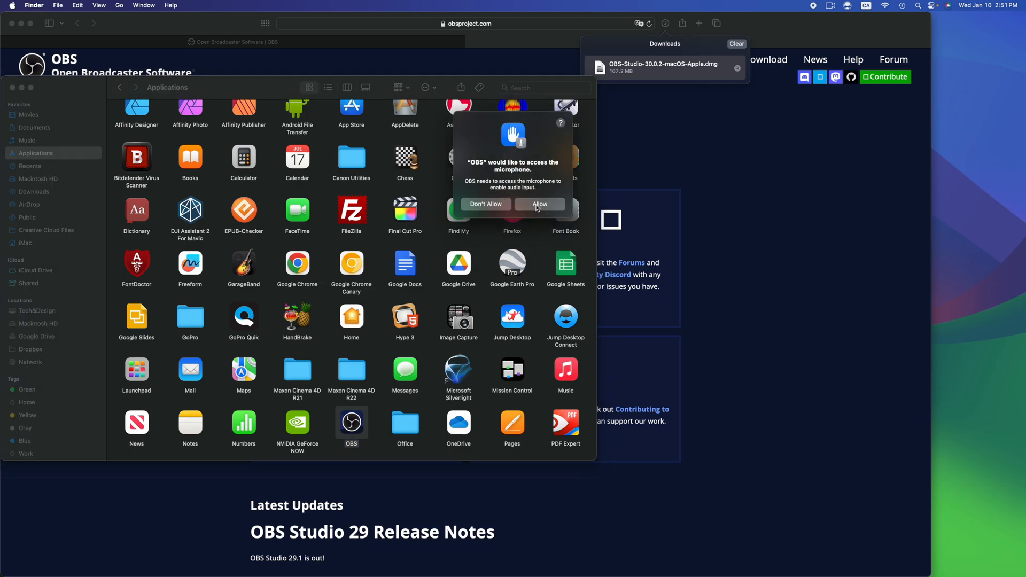
pyautogui.click(539, 204)
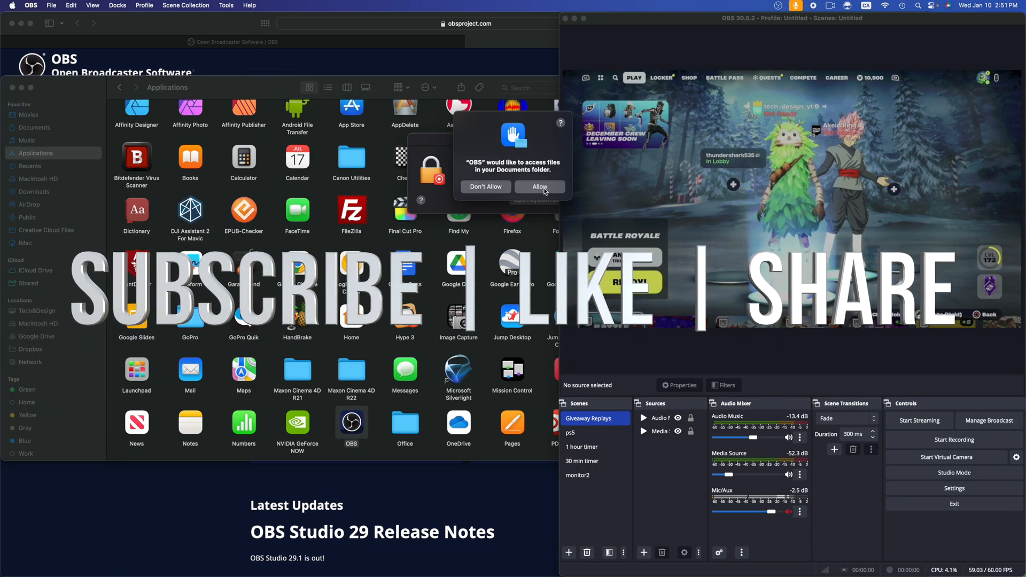